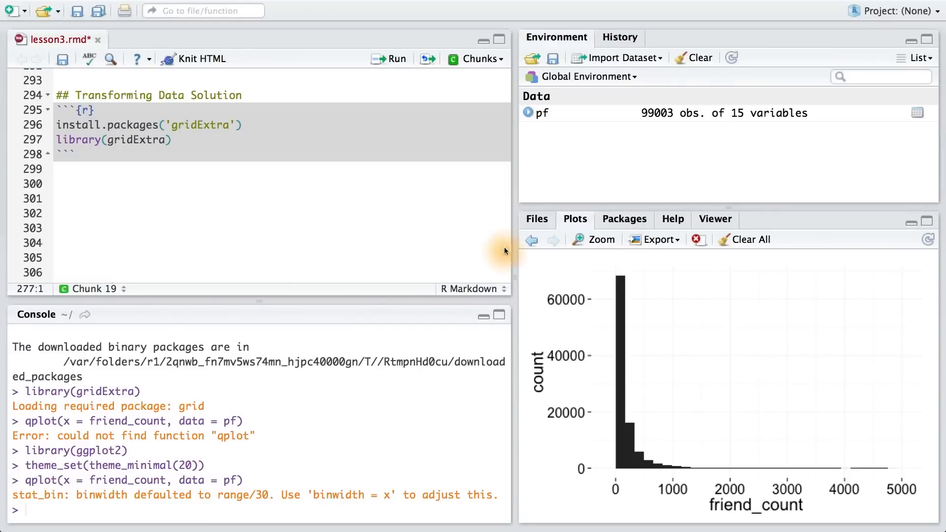
mouse_move(880, 517)
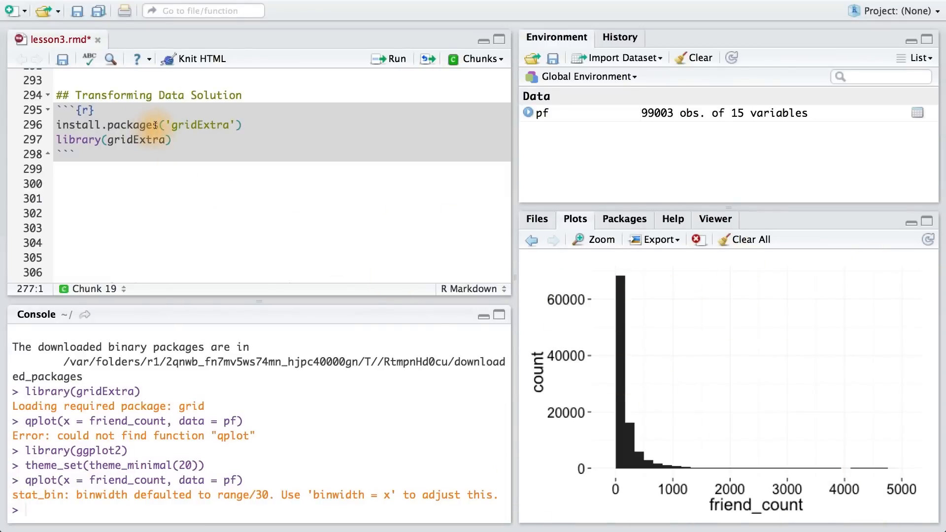
mouse_move(184, 140)
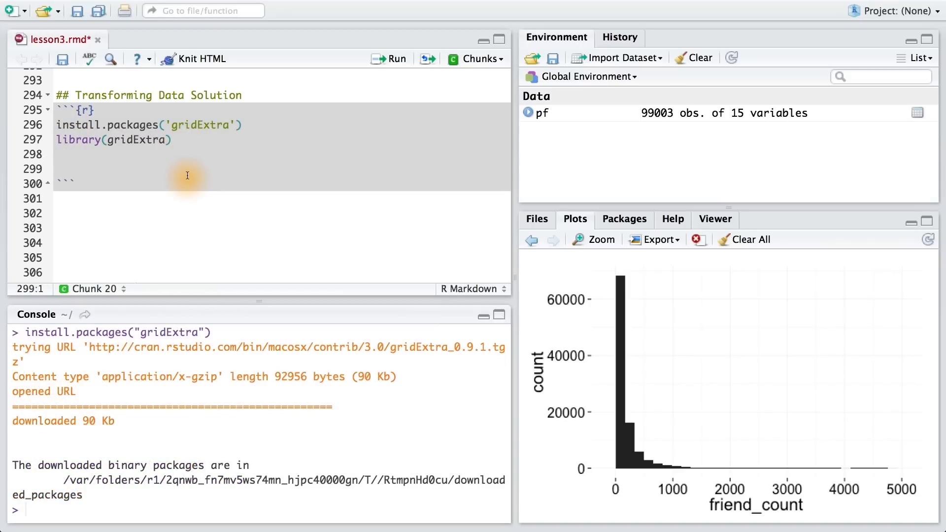
Step: Assign p1 as qplot(x = friend_count, data = pf) and select the three plot assignments to run
text(p1)
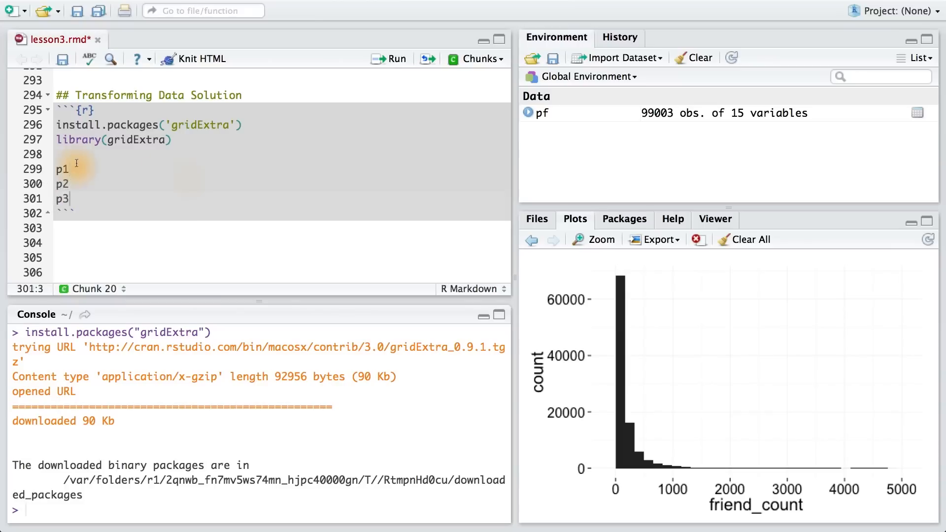
mouse_move(74, 170)
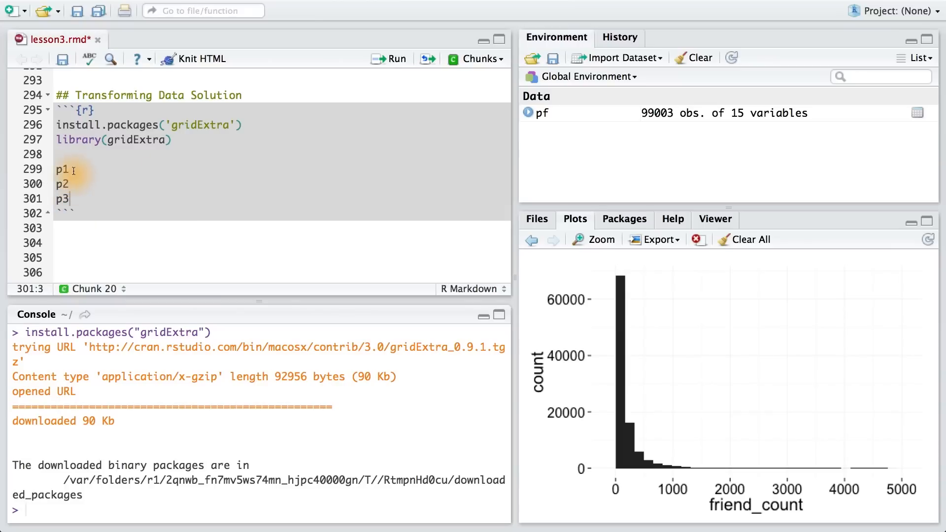
text(<- qplot(x = friend_count, data = pf))
text( <- qplot(x = sqrt(friend_count), data = pf))
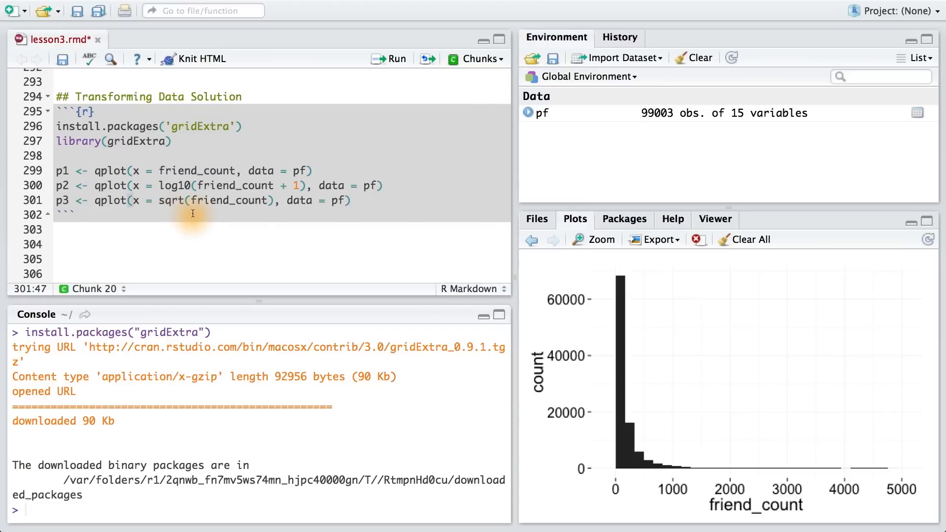
click(38, 171)
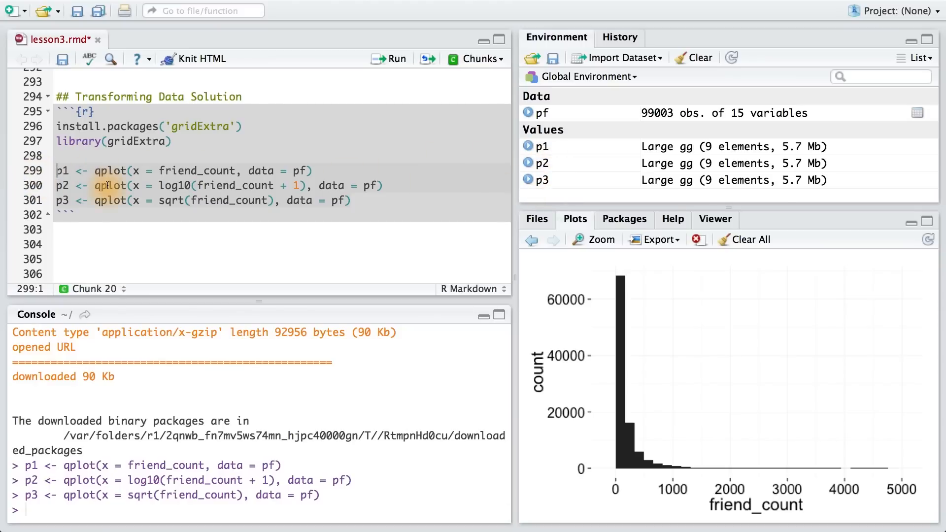
Step: Stack the three histograms in one column with grid.arrange(p1, p2, p3, ncol = 1)
text(grid.arrange(p1, p2, p3, ncol = 1))
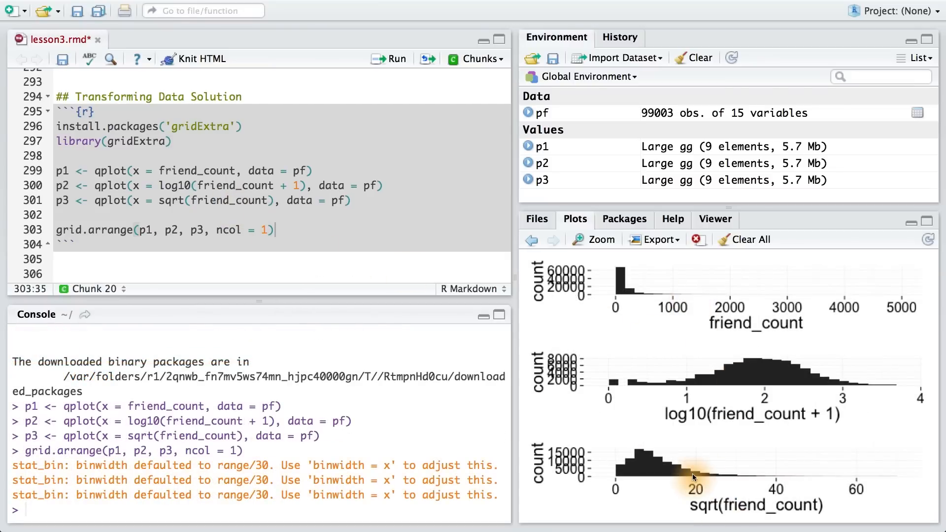
Step: Zoom the stacked raw, log10 and sqrt histograms into a larger plot window
click(599, 239)
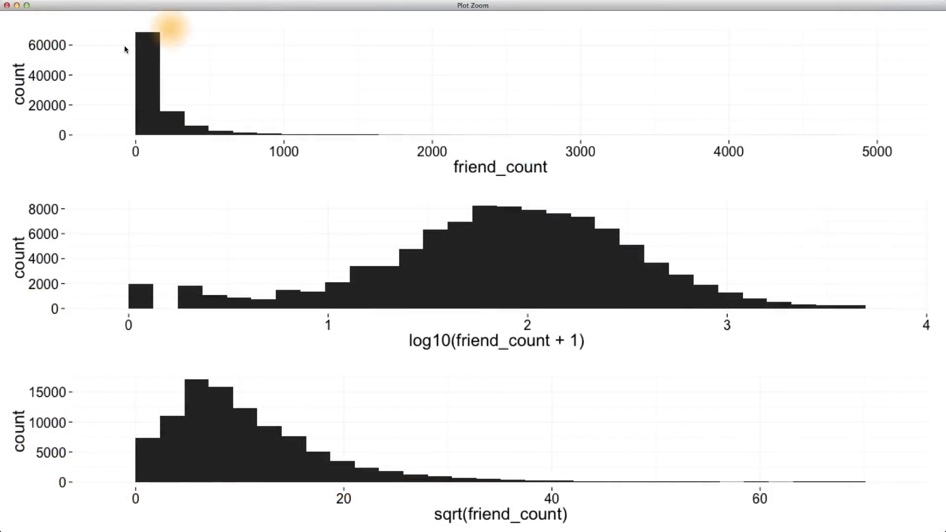
mouse_move(374, 262)
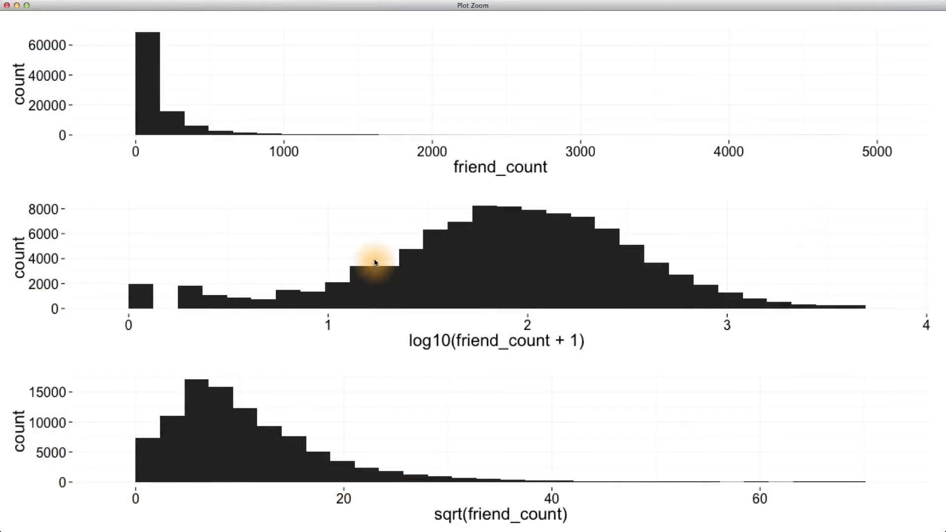
mouse_move(816, 299)
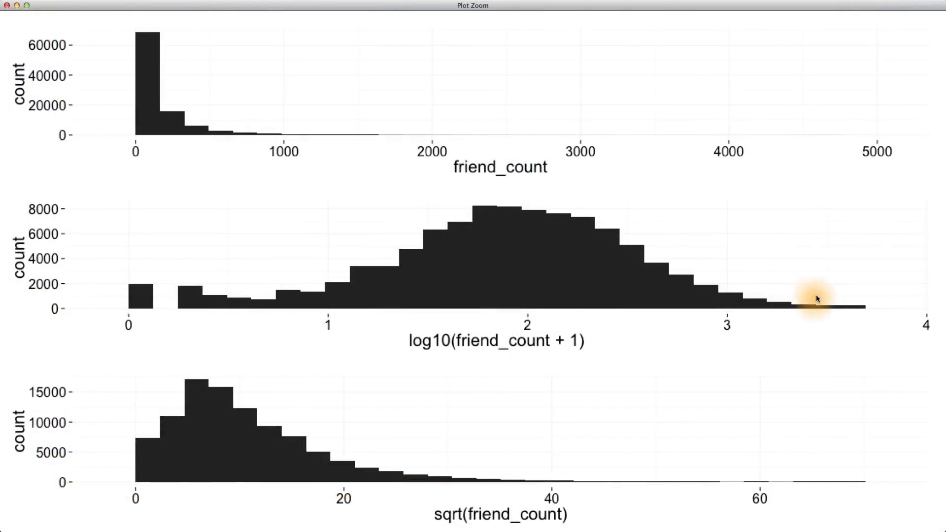
mouse_move(839, 302)
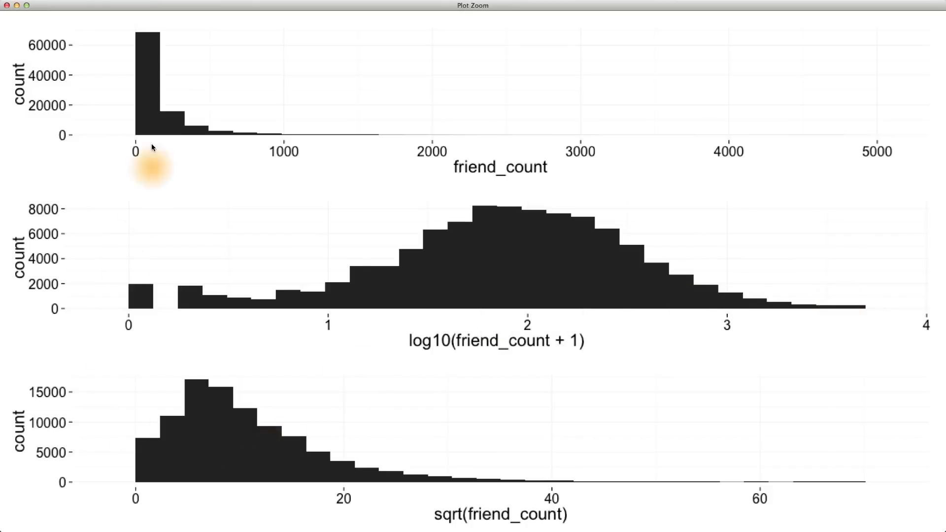
mouse_move(676, 494)
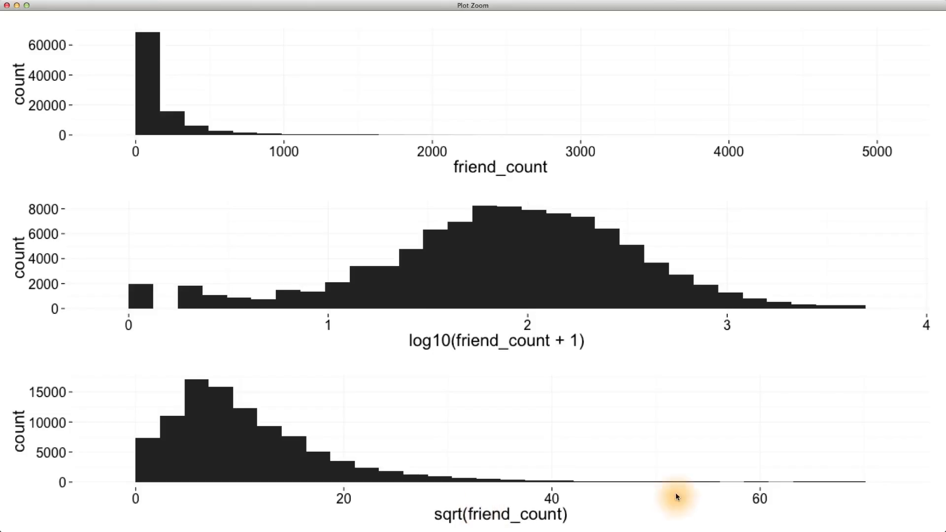
mouse_move(439, 483)
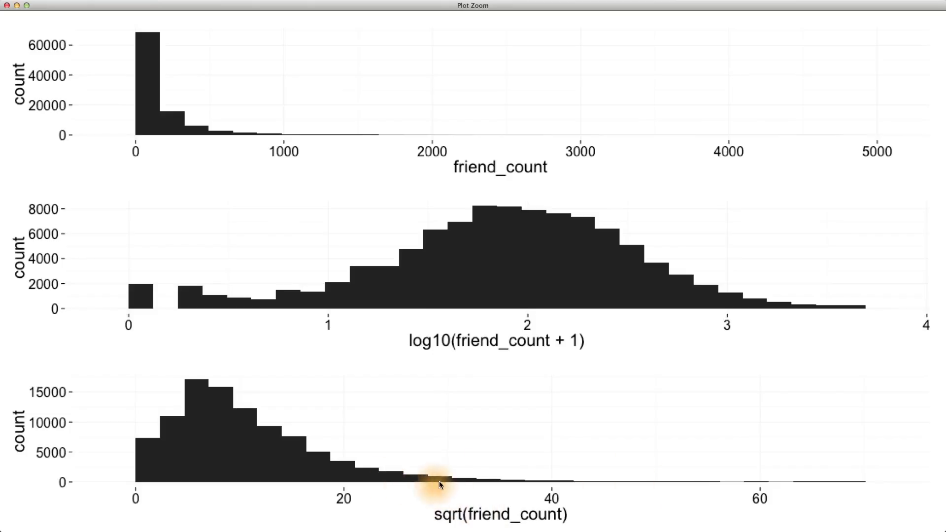
mouse_move(637, 493)
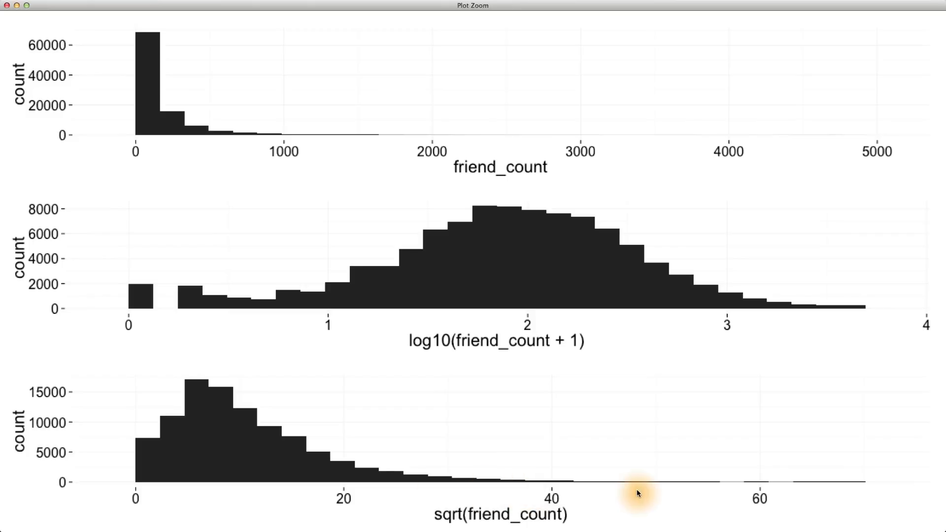
mouse_move(515, 526)
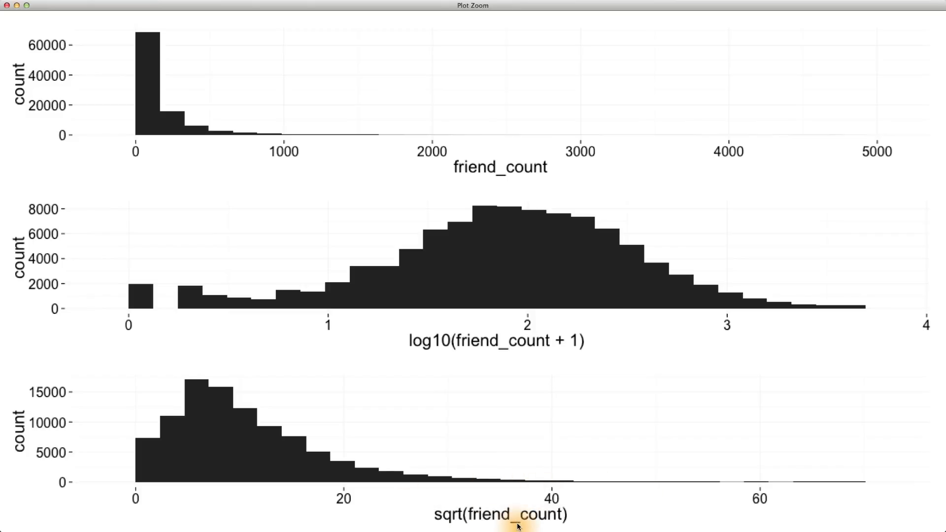
mouse_move(337, 118)
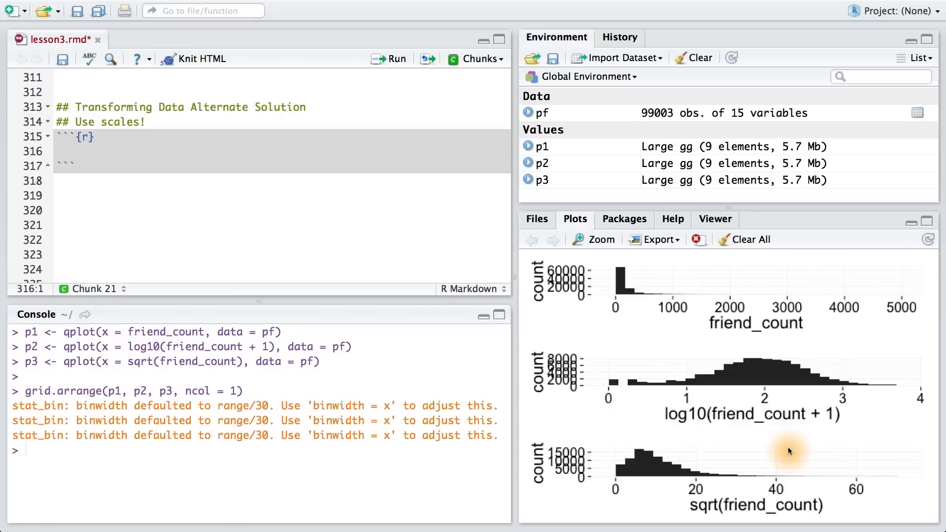
Step: Define p1 as ggplot(aes(x = friend_count), data = pf) + geom_histogram()
text(p1 <- ggplot())
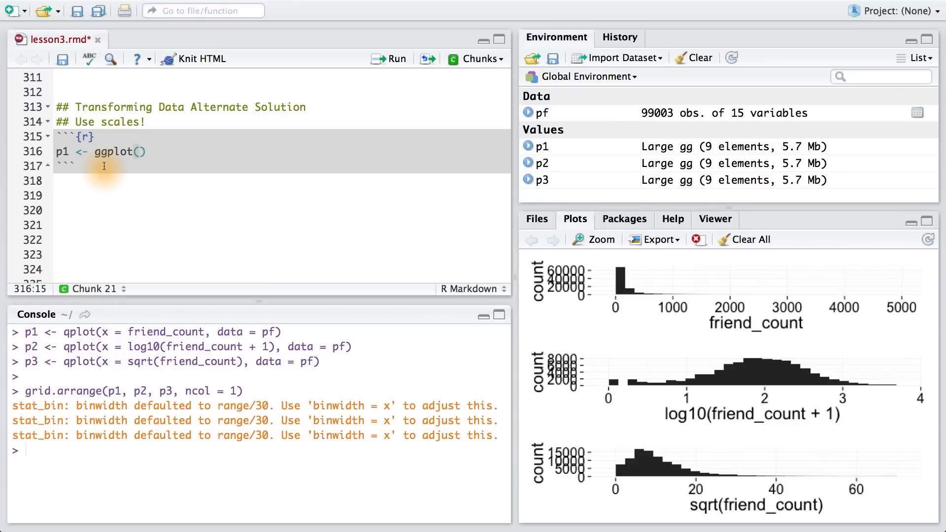
text(aes(x = friend_count), data = pf))
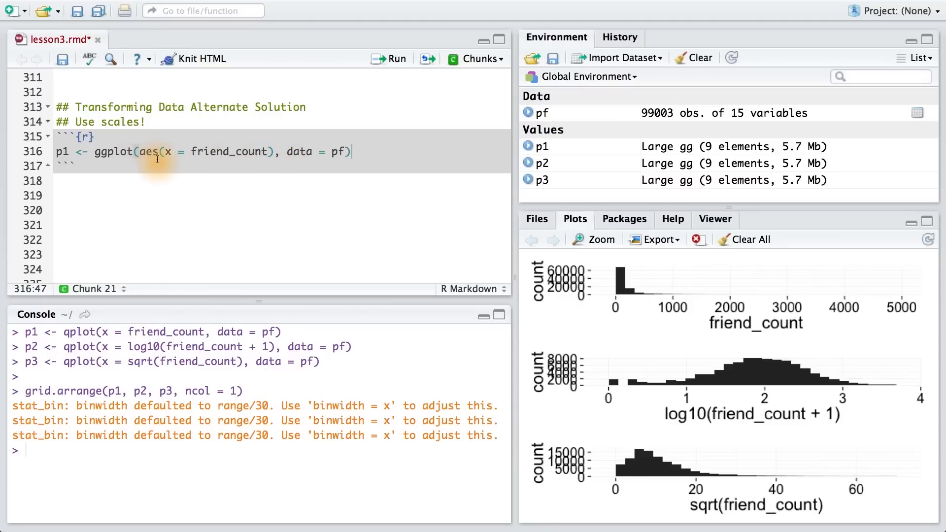
mouse_move(346, 233)
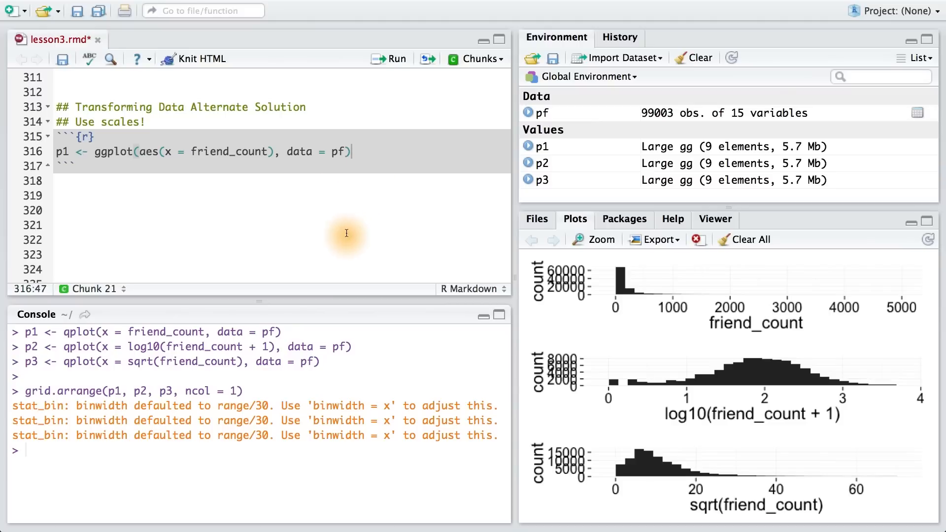
mouse_move(101, 171)
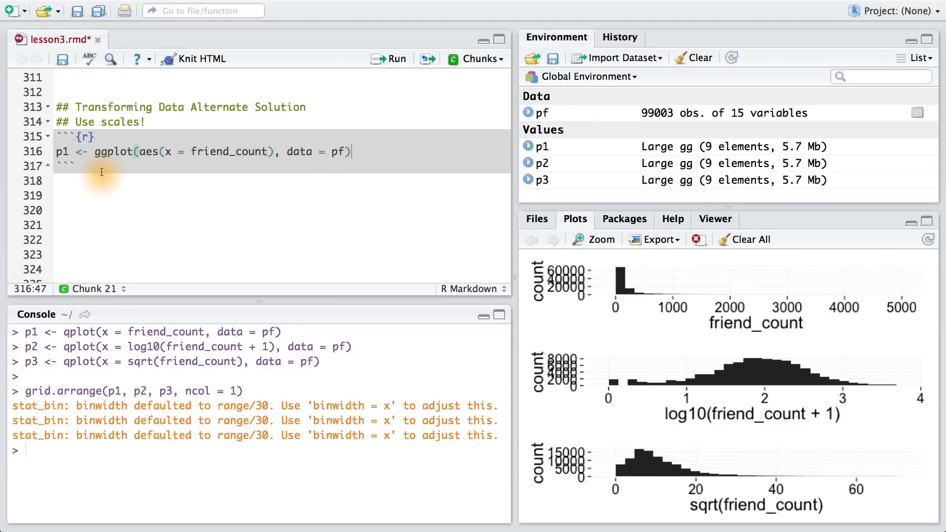
text(+ geom_)
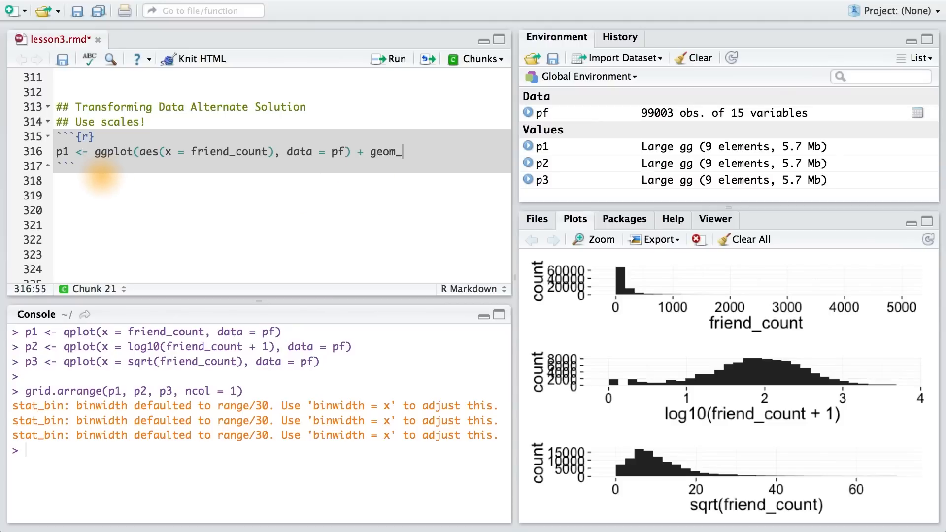
text(histogram()
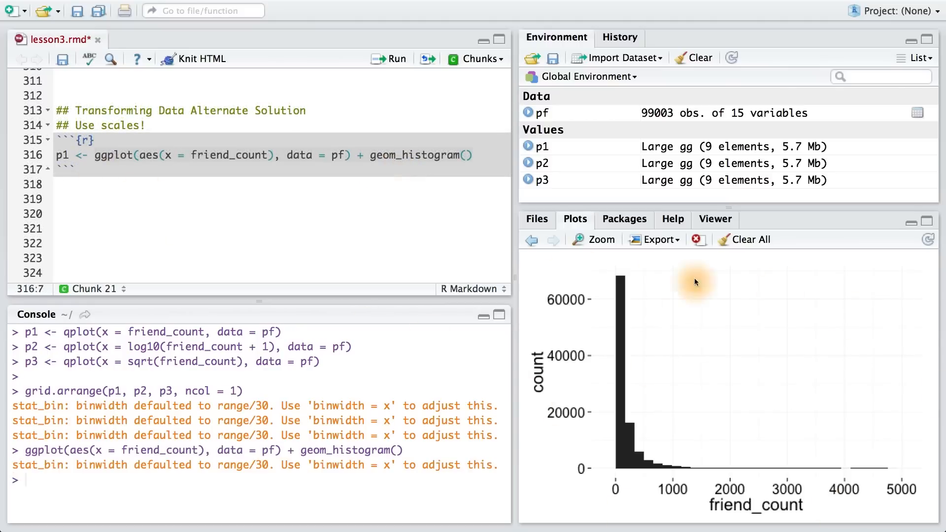
mouse_move(695, 512)
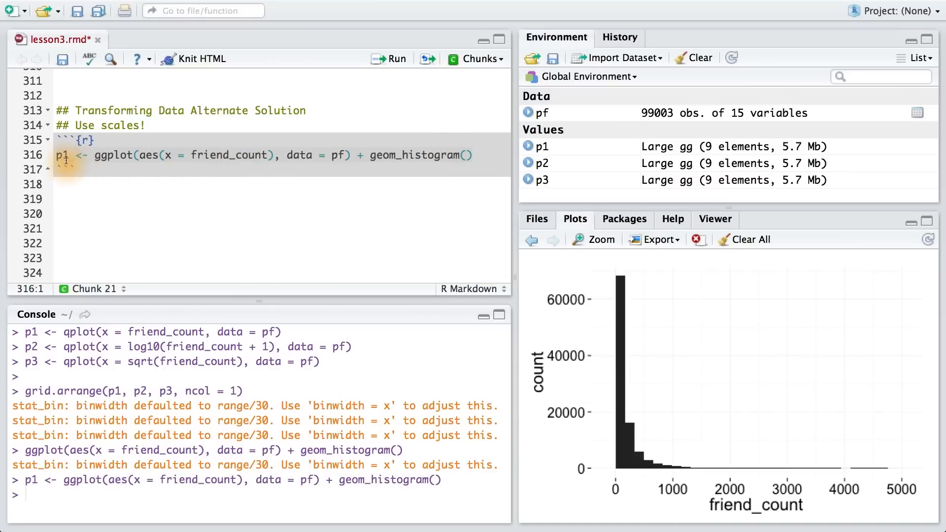
Step: Add p2 <- p1 + scale_x_log10() on the line after p1
click(474, 155)
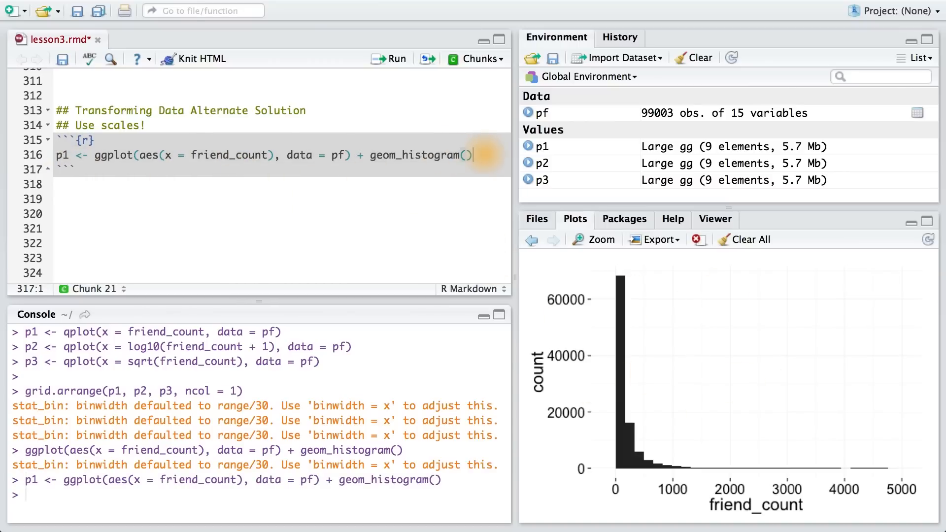
text(p2 <- p1)
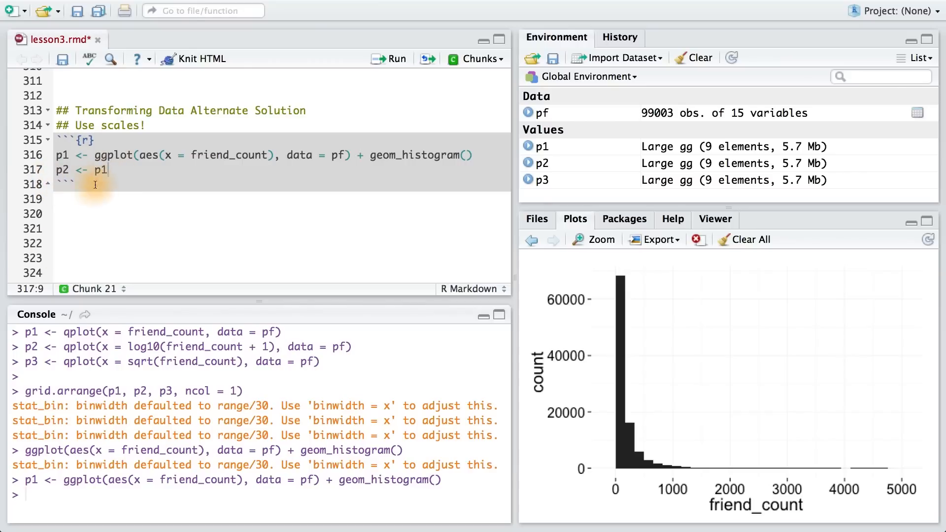
text(+ scale_)
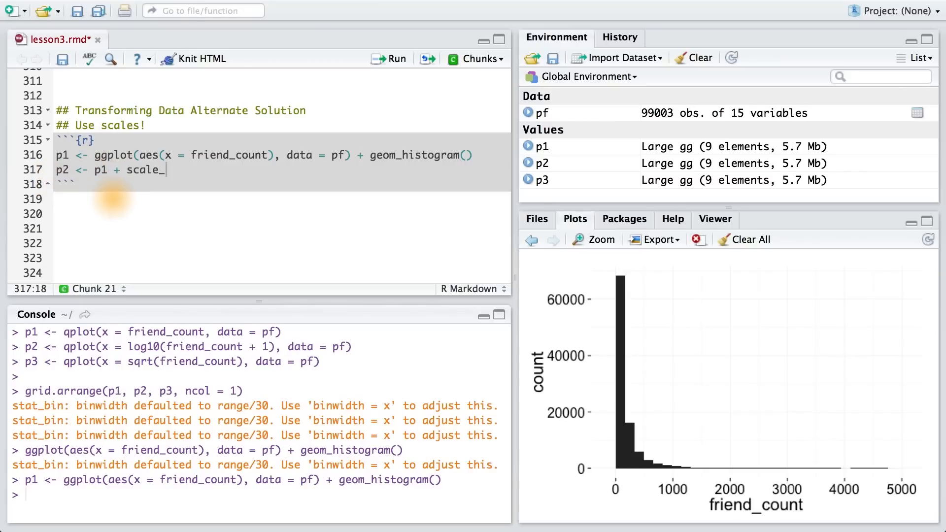
text(x_log10)
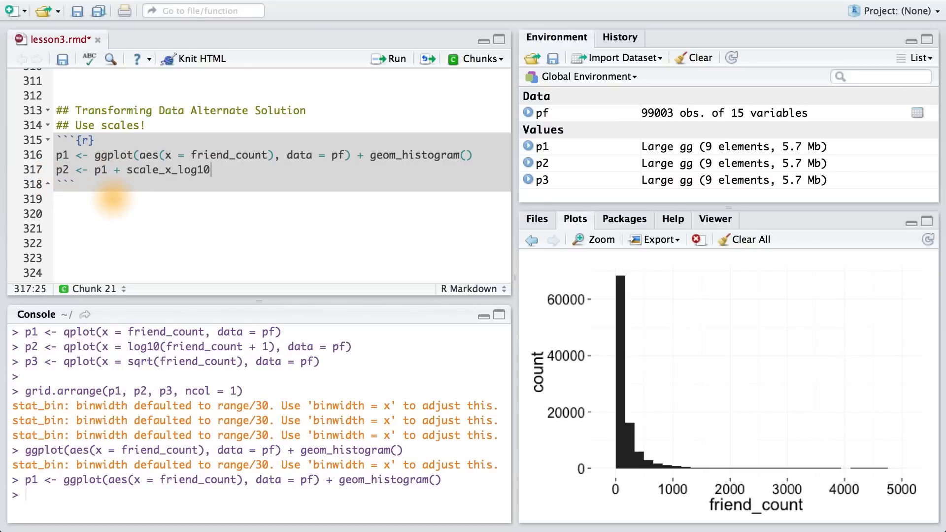
text(())
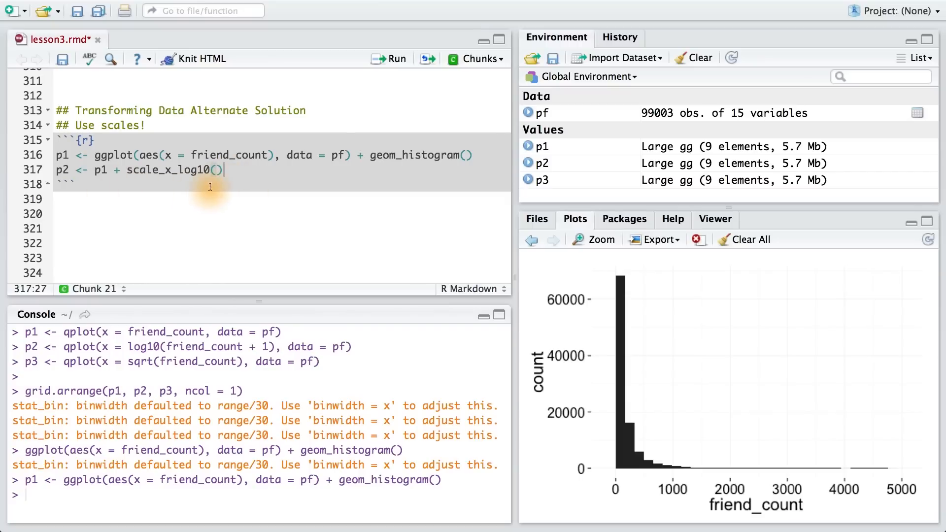
Step: Begin p3 <- p1 + scale_x_sqrt() for the square-root scaled histogram
text(p3 <-)
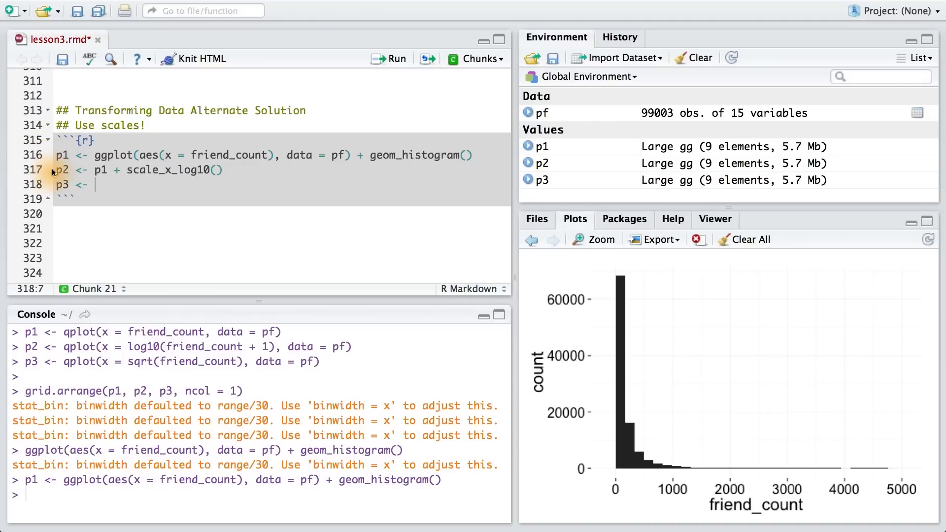
text(p1 + scale_x_sqrt()
text(grid.arrange(p1, p2, p3, ncol = 1))
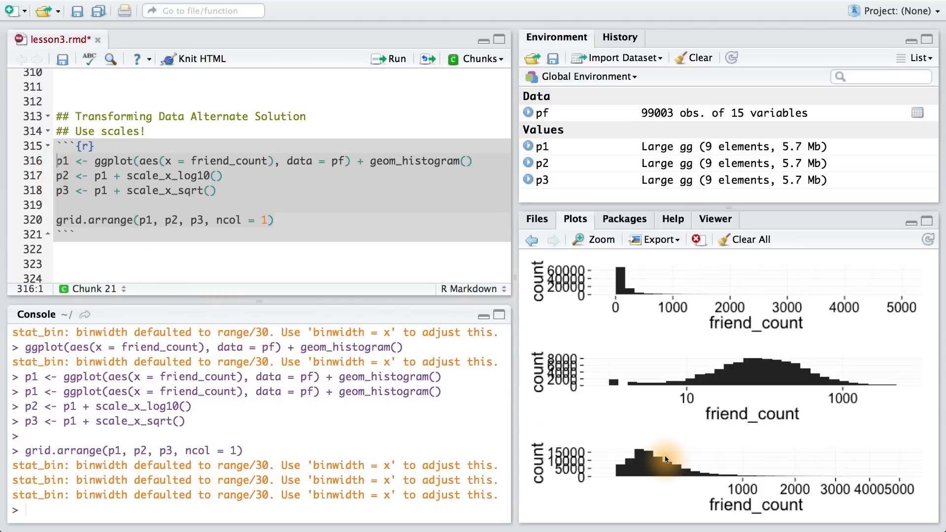
Step: Zoom the scale-based raw, log10 and sqrt histograms into a separate window
click(599, 240)
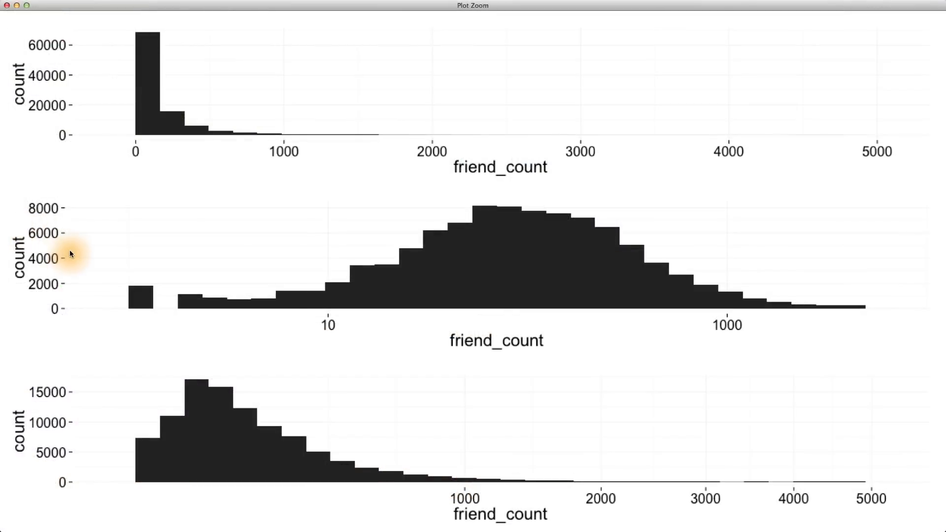
mouse_move(211, 335)
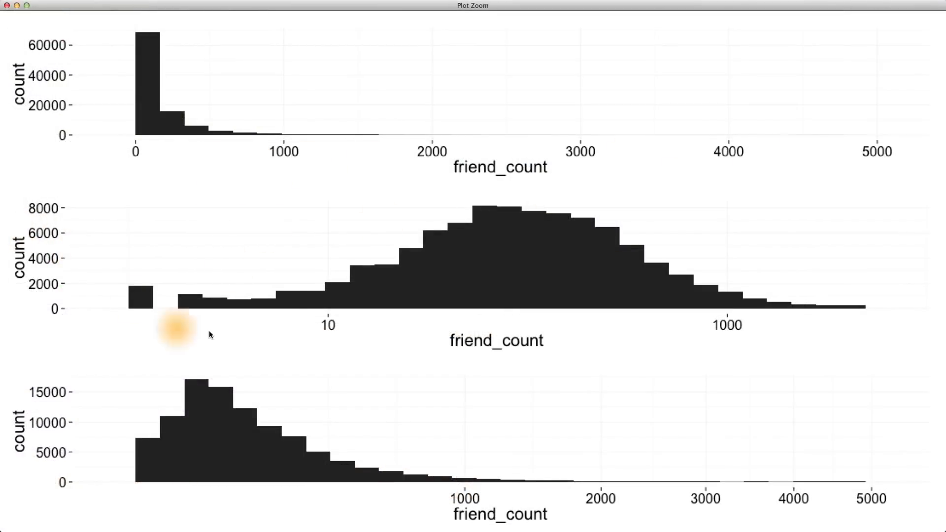
mouse_move(335, 481)
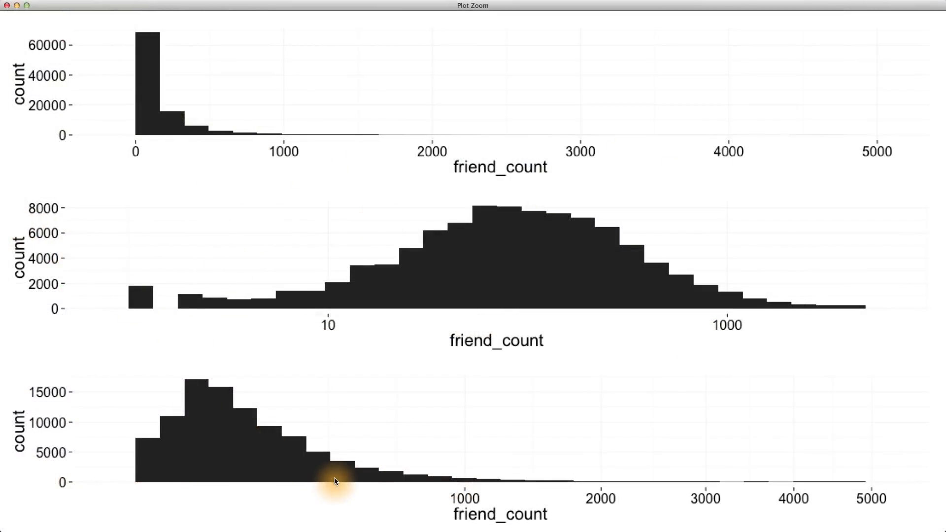